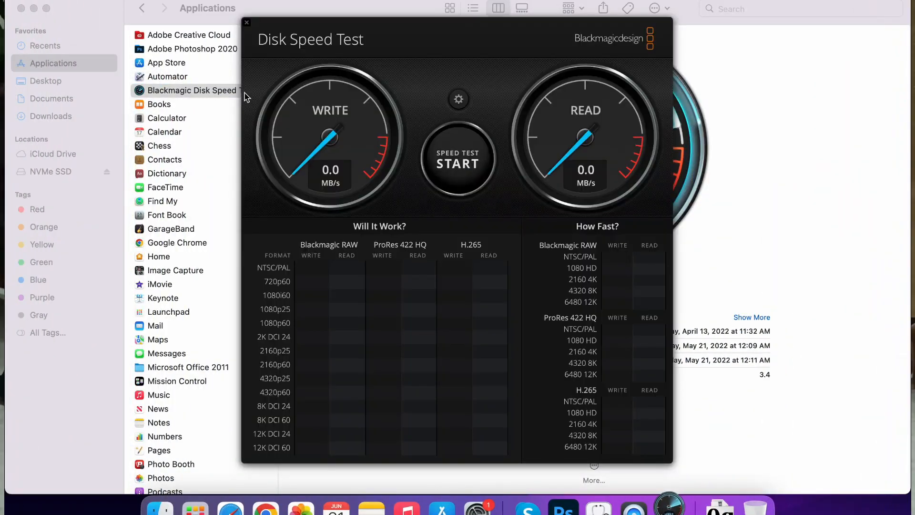
# Choose the NVMe SSD volume as the target drive via the gear menu's Select Target Drive chooser.
pyautogui.click(458, 98)
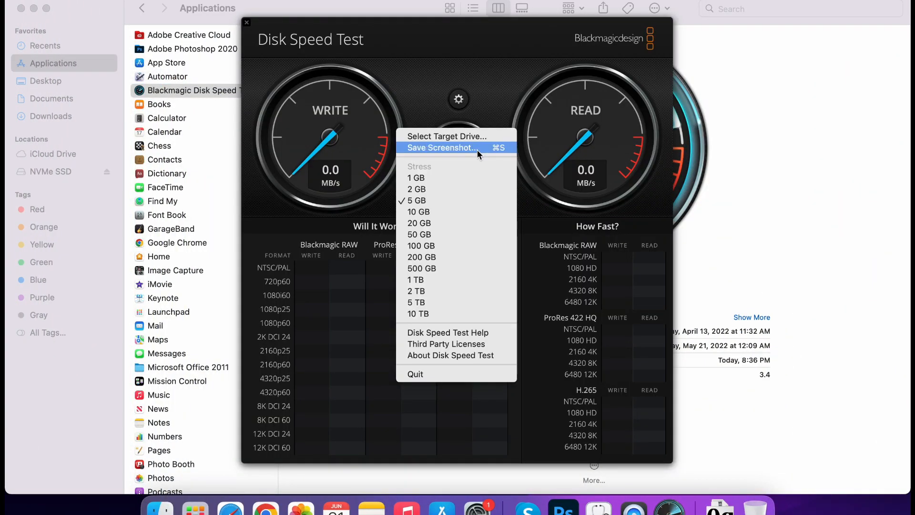
pyautogui.click(441, 146)
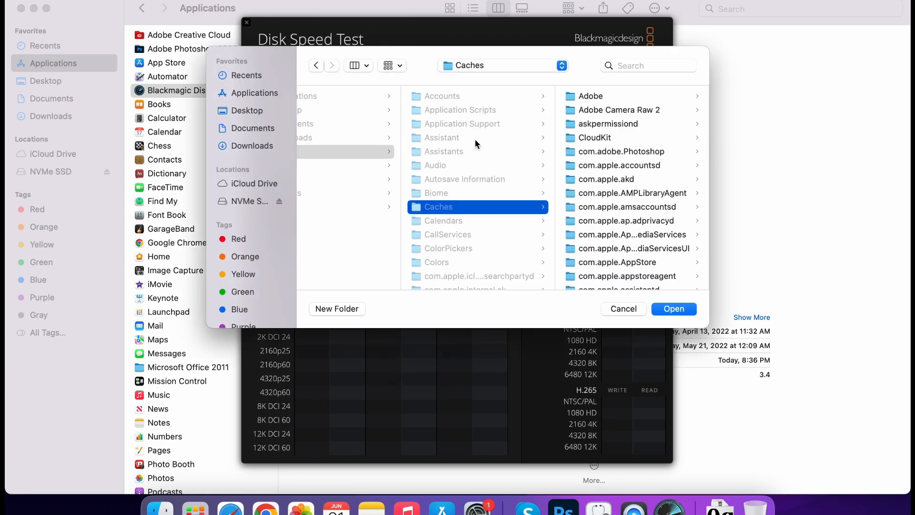
pyautogui.click(248, 201)
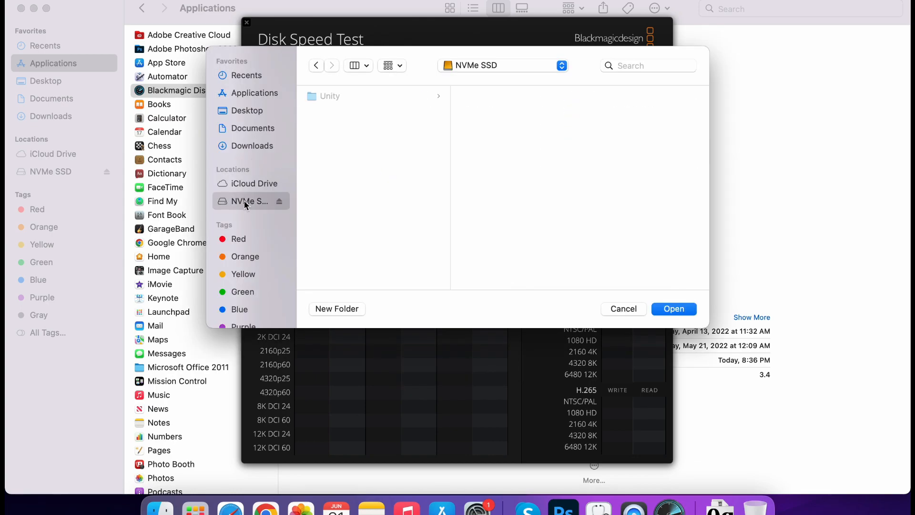
pyautogui.click(673, 308)
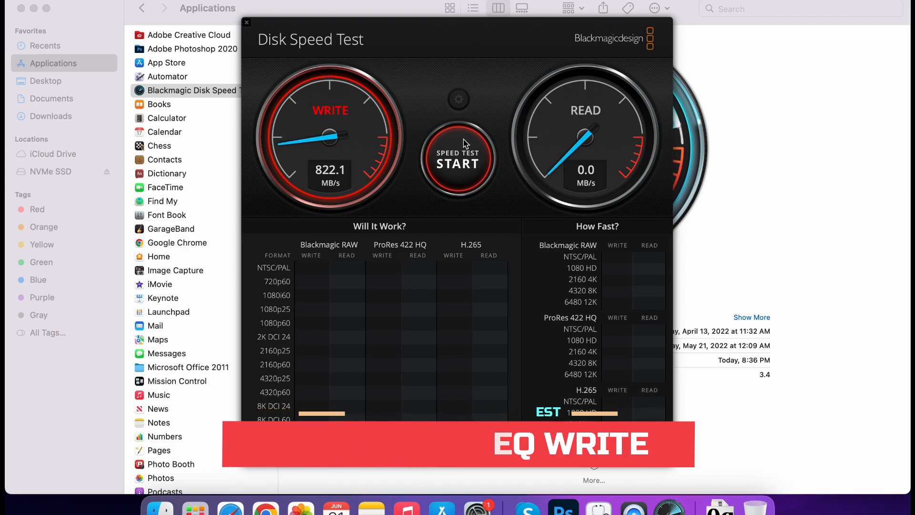
# Start the speed test, let it record ~822 MB/s write and ~799 MB/s read, then stop it.
pyautogui.click(459, 159)
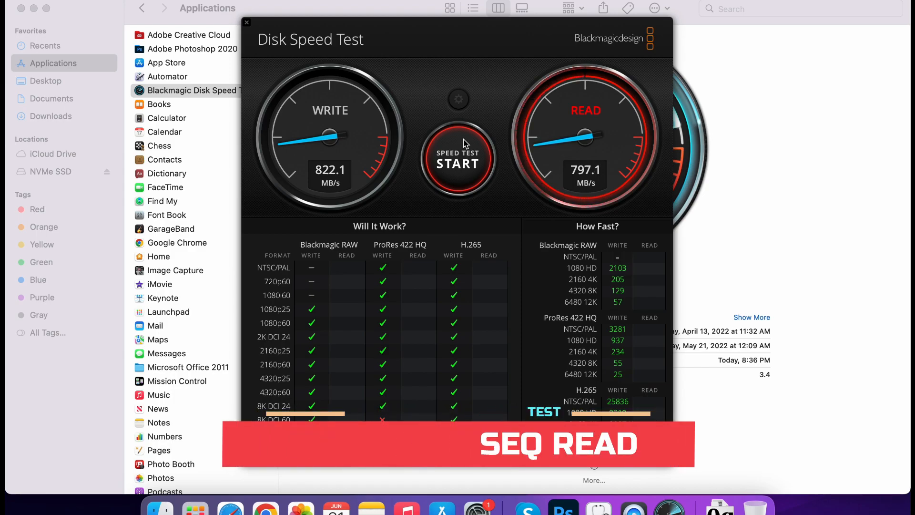
pyautogui.click(459, 160)
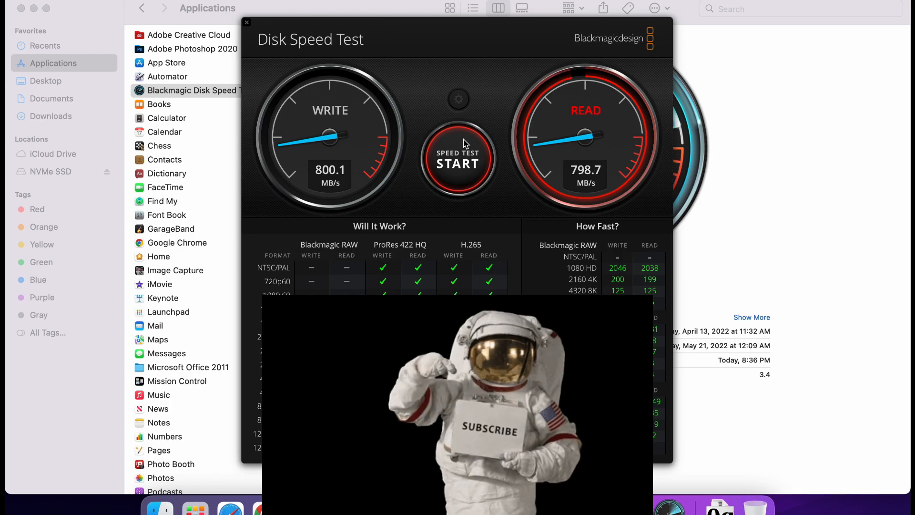
pyautogui.click(457, 159)
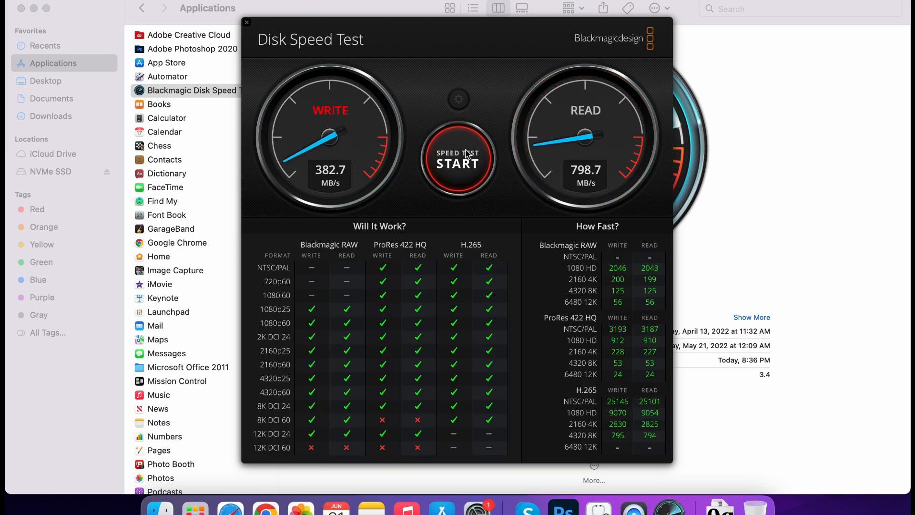
pyautogui.click(459, 158)
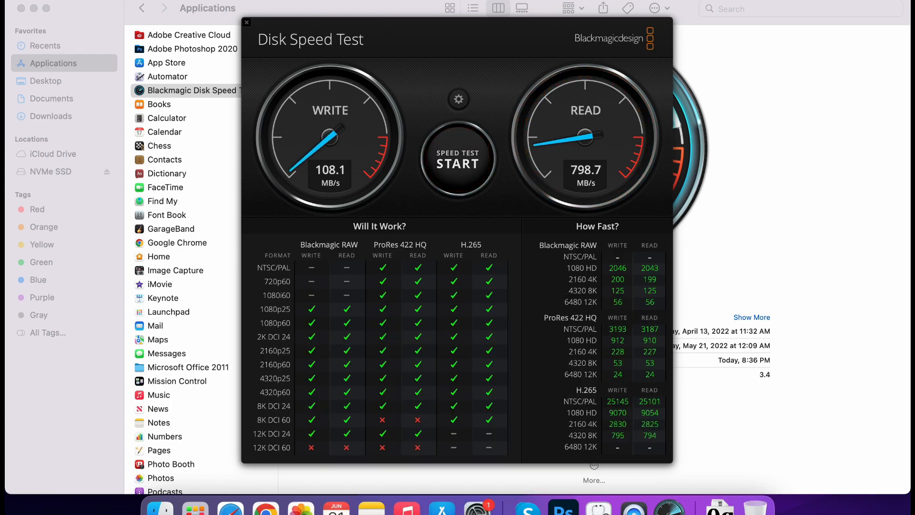